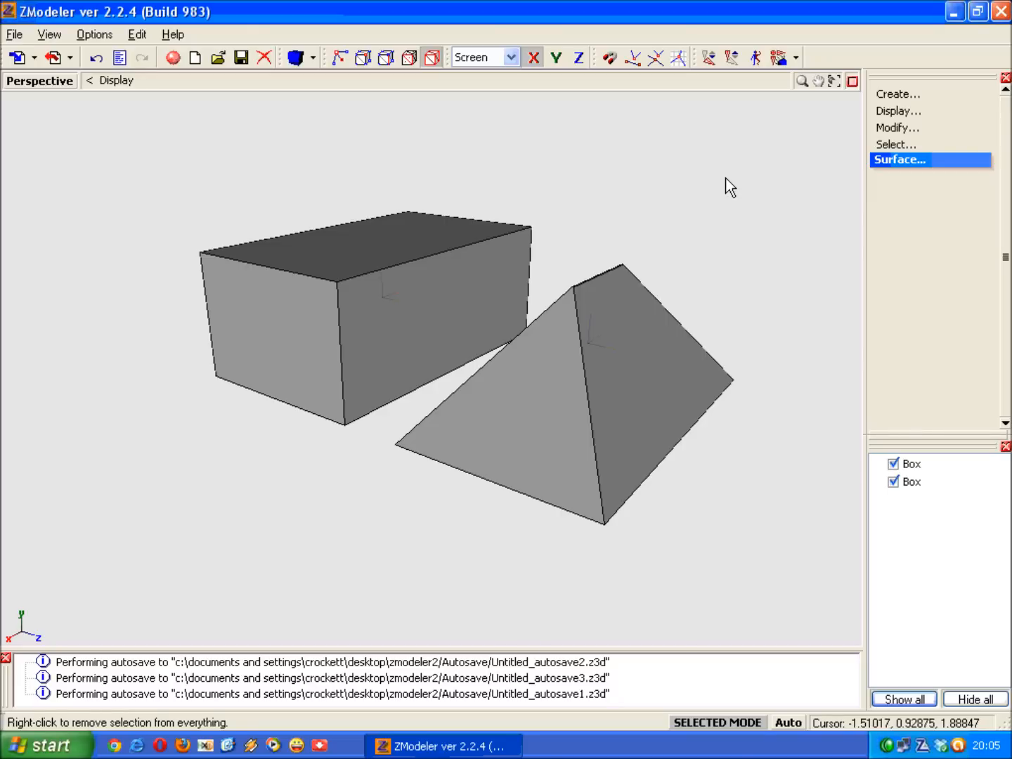
{"action": "mouse_move", "coordinate": [728, 184]}
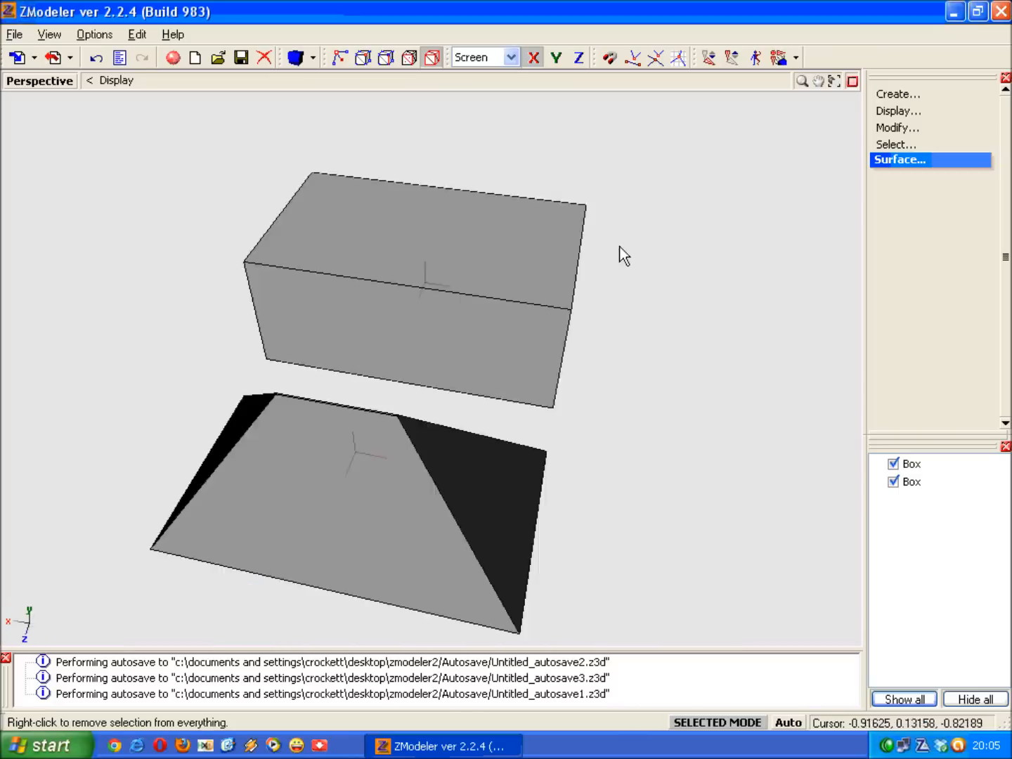
Switch to the four-viewport layout (top, front, left, perspective) and set X axis mode
{"action": "left_click_drag", "start_coordinate": [624, 254], "coordinate": [527, 231]}
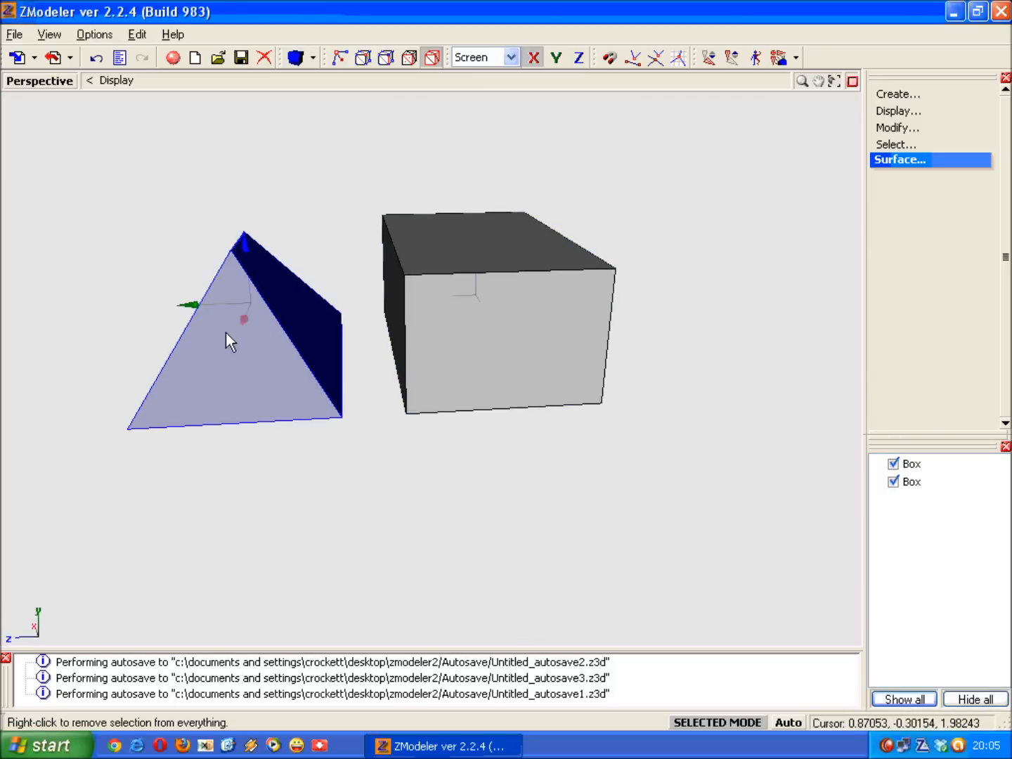
{"action": "mouse_move", "coordinate": [317, 336]}
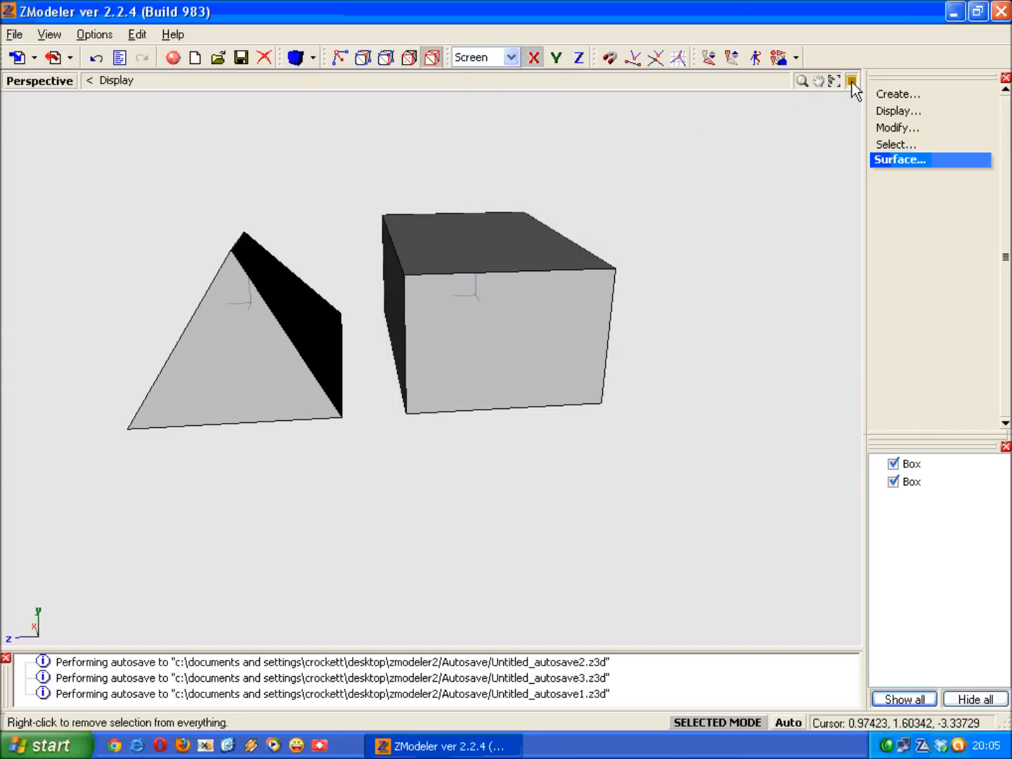
{"action": "left_click", "coordinate": [852, 82]}
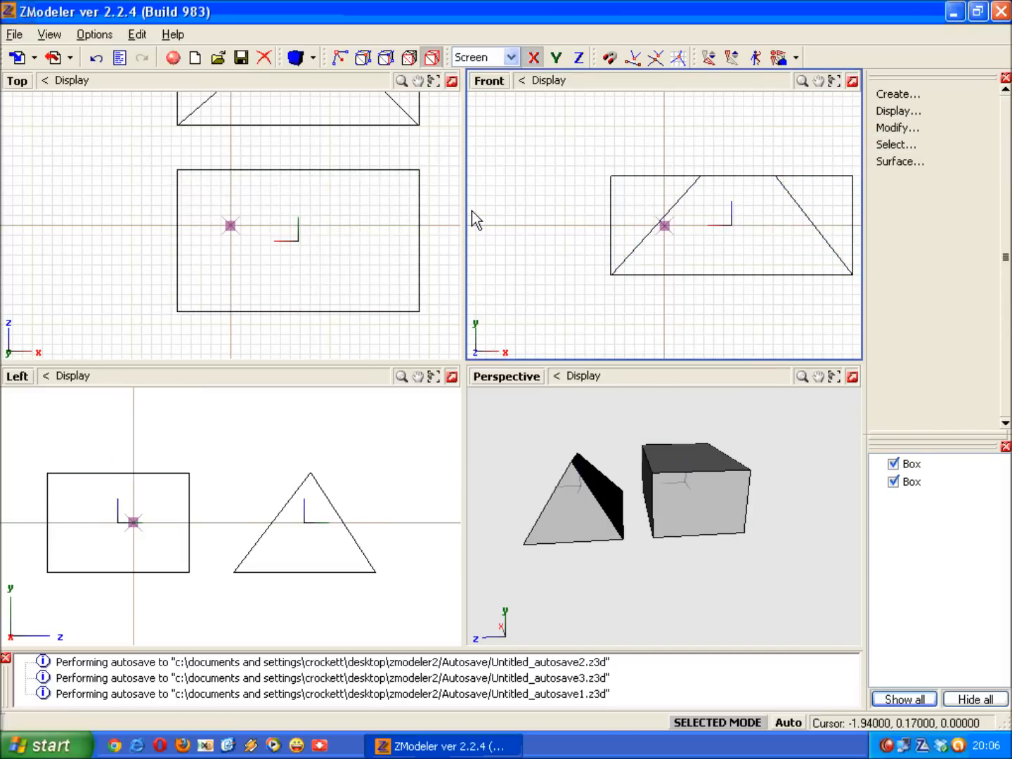
{"action": "mouse_move", "coordinate": [489, 166]}
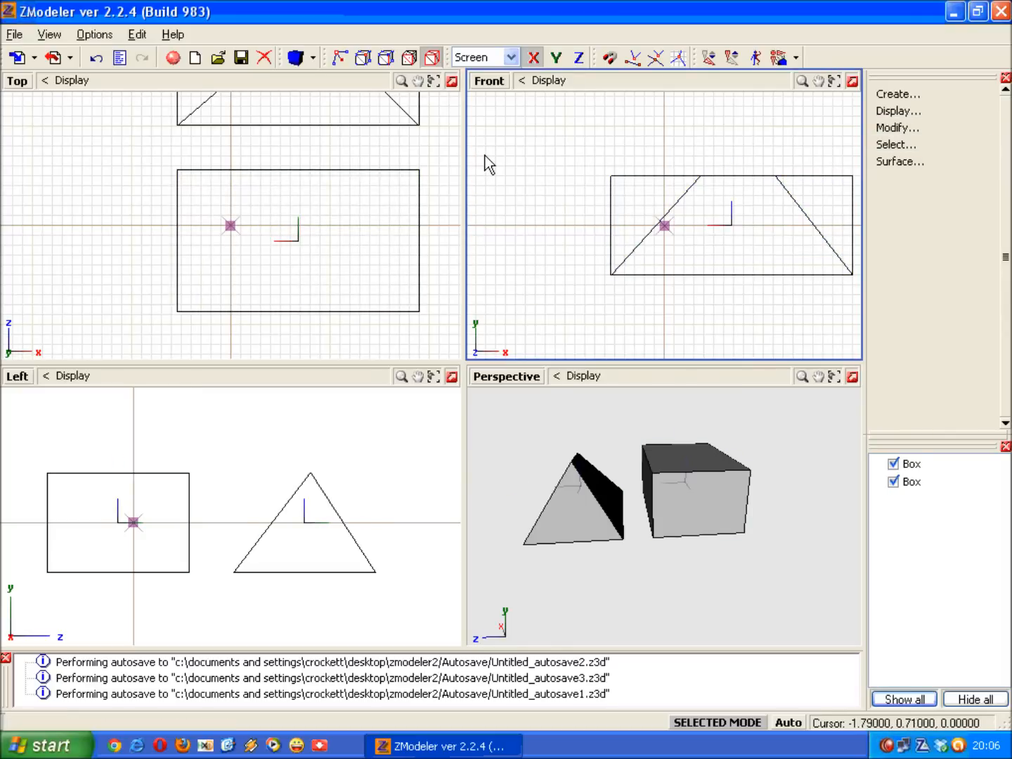
{"action": "mouse_move", "coordinate": [593, 98]}
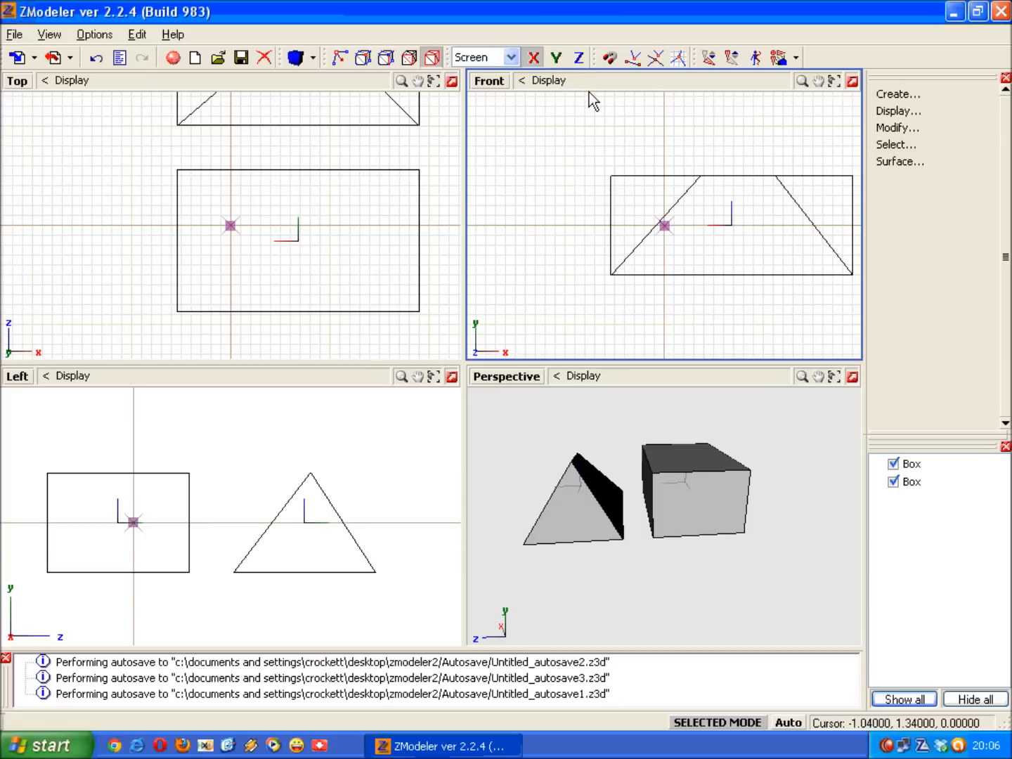
{"action": "left_click", "coordinate": [535, 58]}
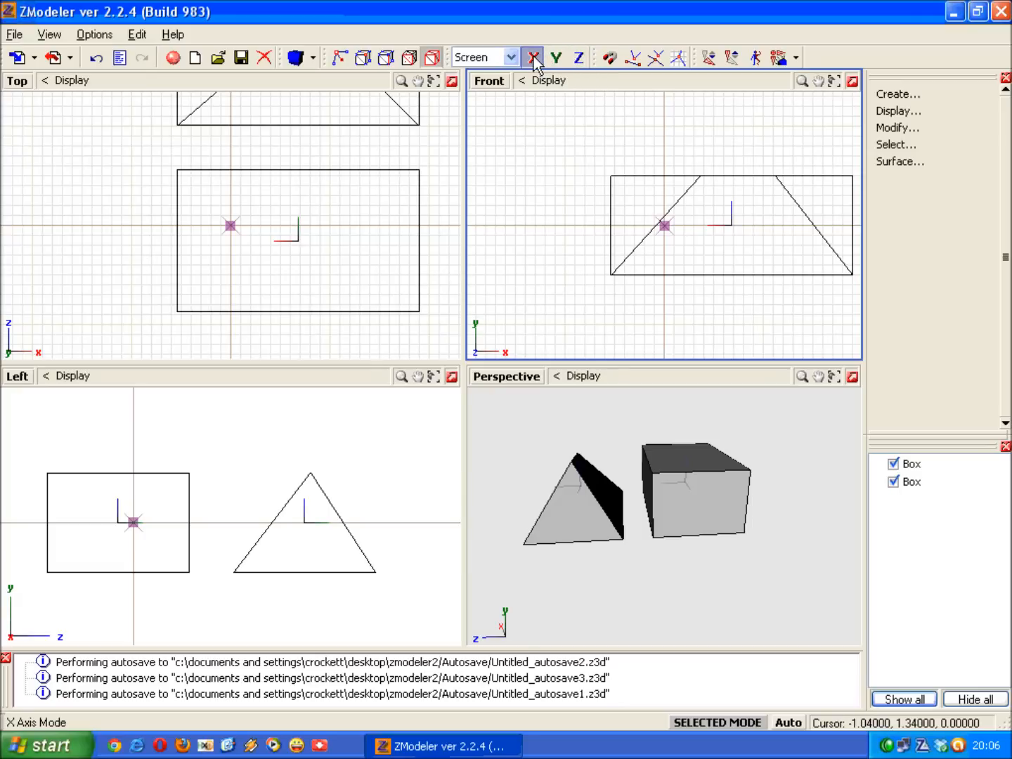
{"action": "left_click", "coordinate": [534, 57]}
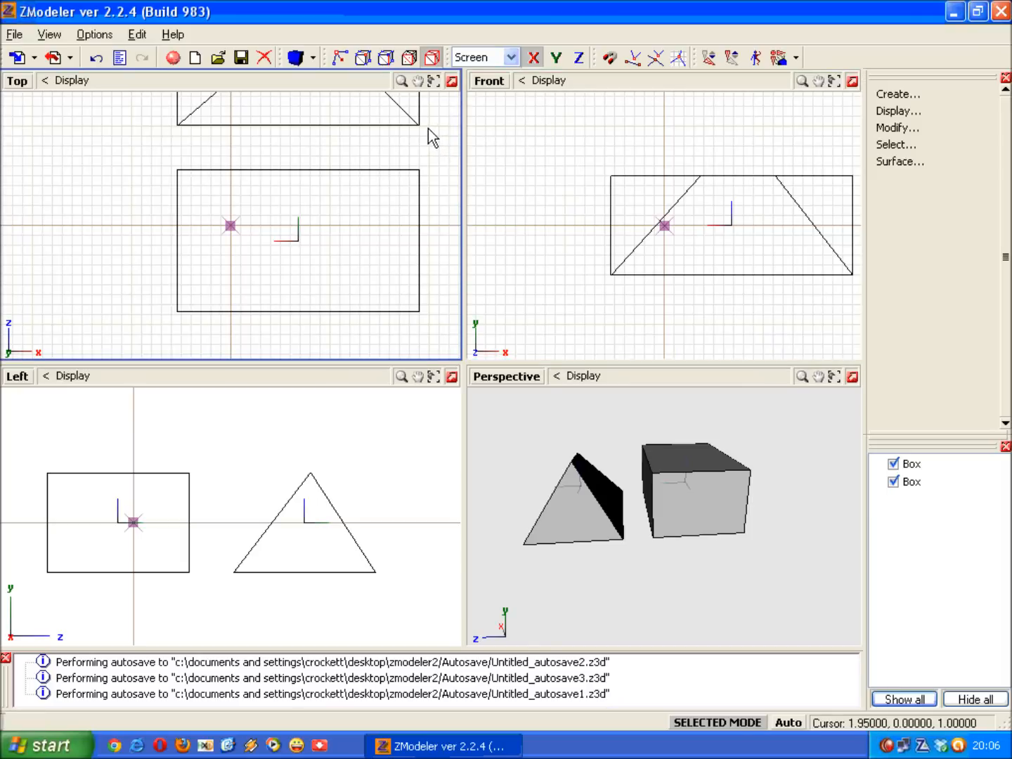
{"action": "left_click", "coordinate": [363, 56]}
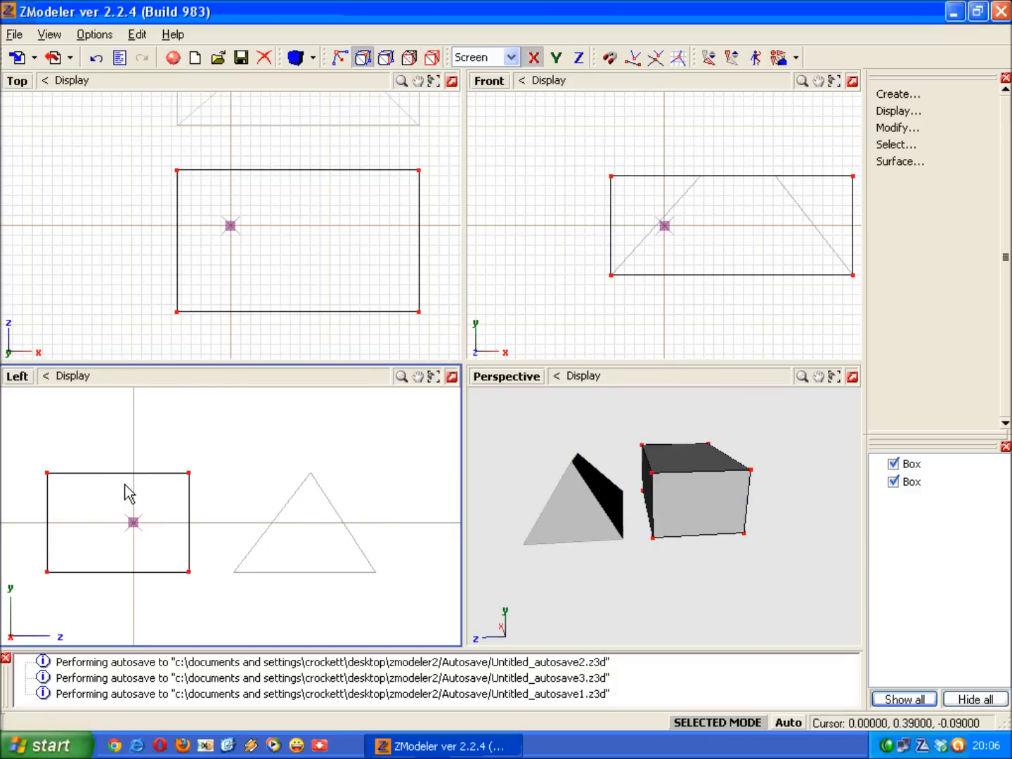
{"action": "mouse_move", "coordinate": [160, 483]}
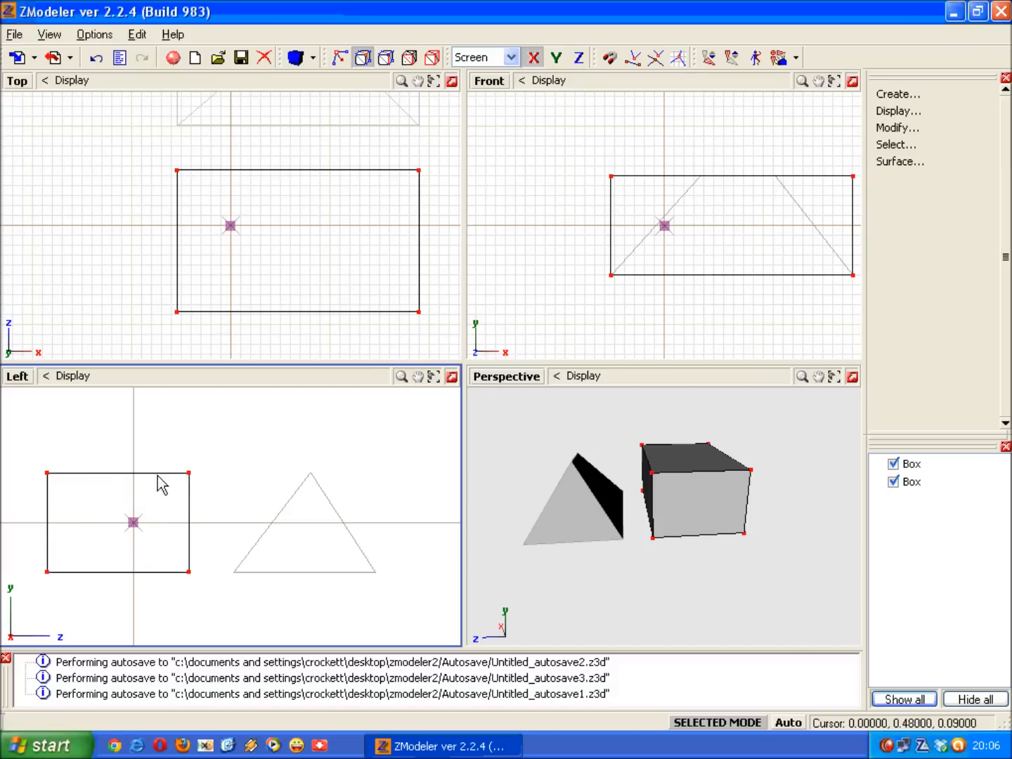
{"action": "mouse_move", "coordinate": [242, 453]}
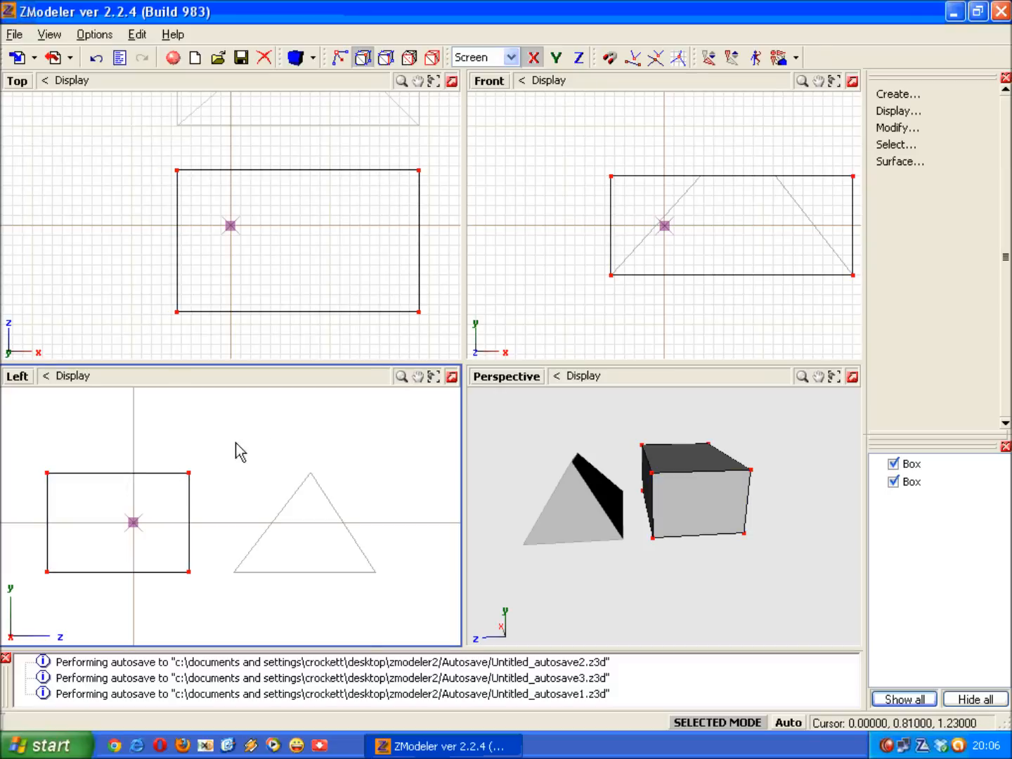
{"action": "mouse_move", "coordinate": [273, 414]}
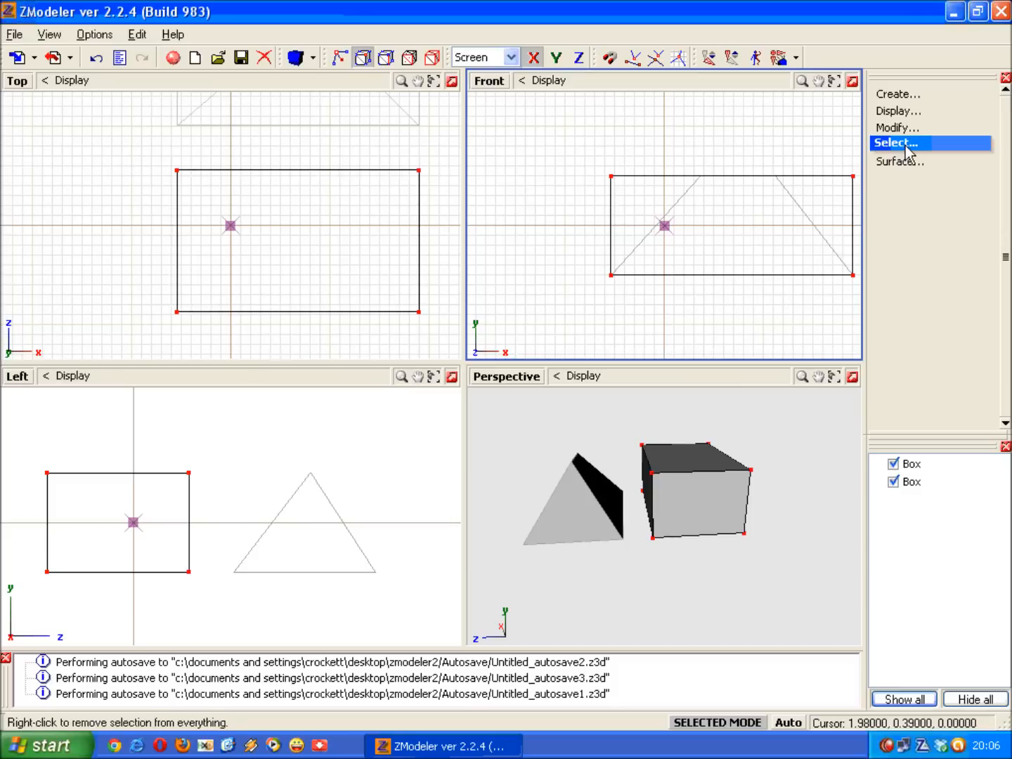
Select the whole box's vertices with the Quadr selection tool
{"action": "left_click", "coordinate": [897, 143]}
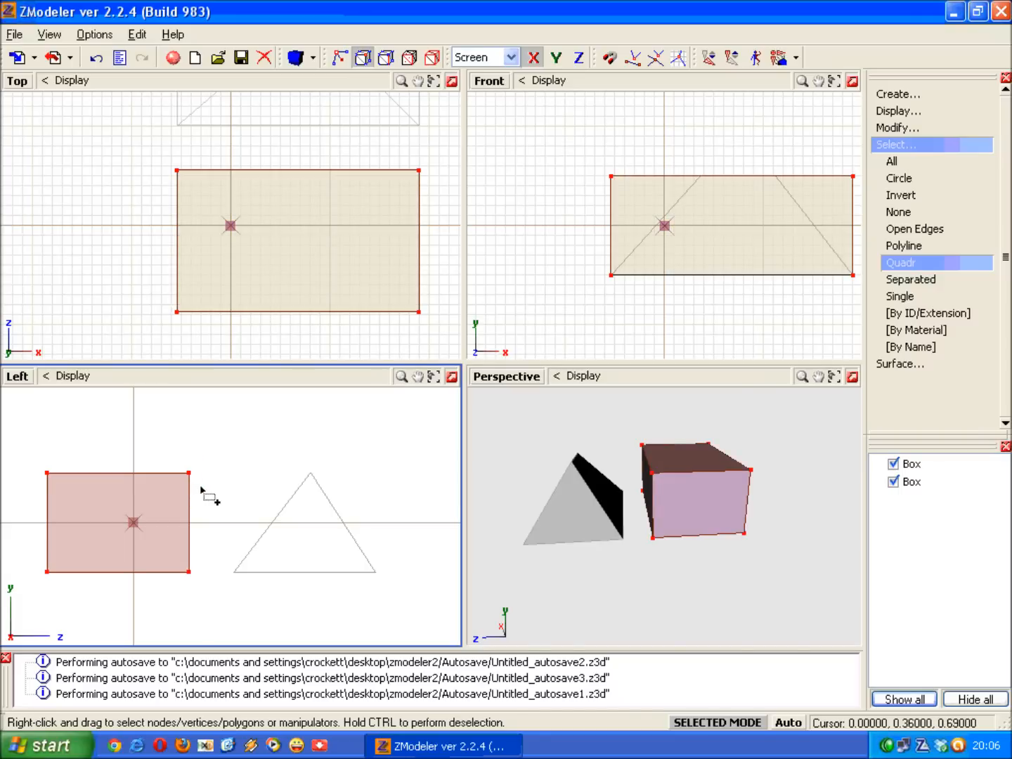
{"action": "mouse_move", "coordinate": [180, 504]}
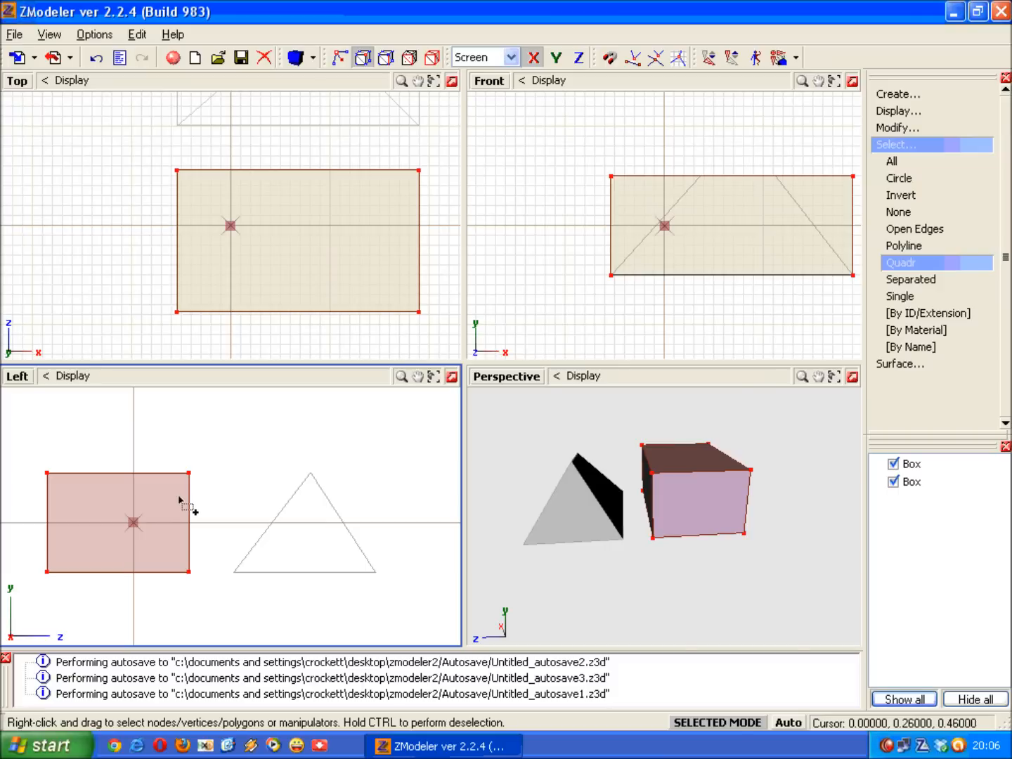
{"action": "mouse_move", "coordinate": [184, 498]}
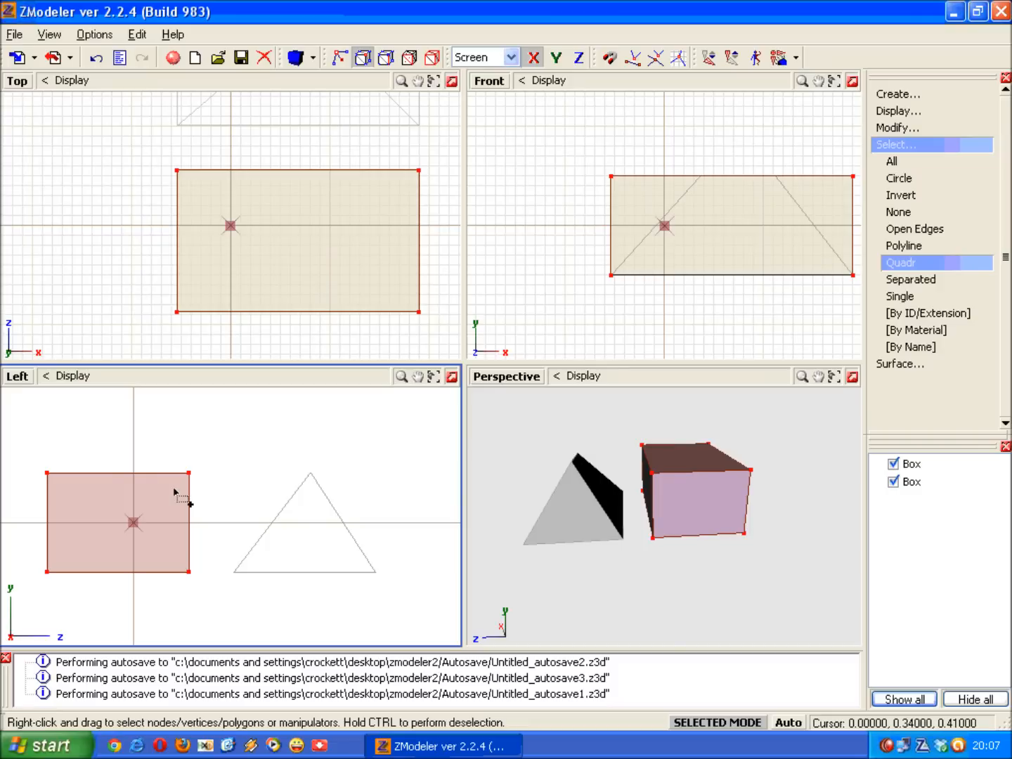
{"action": "left_click", "coordinate": [717, 722]}
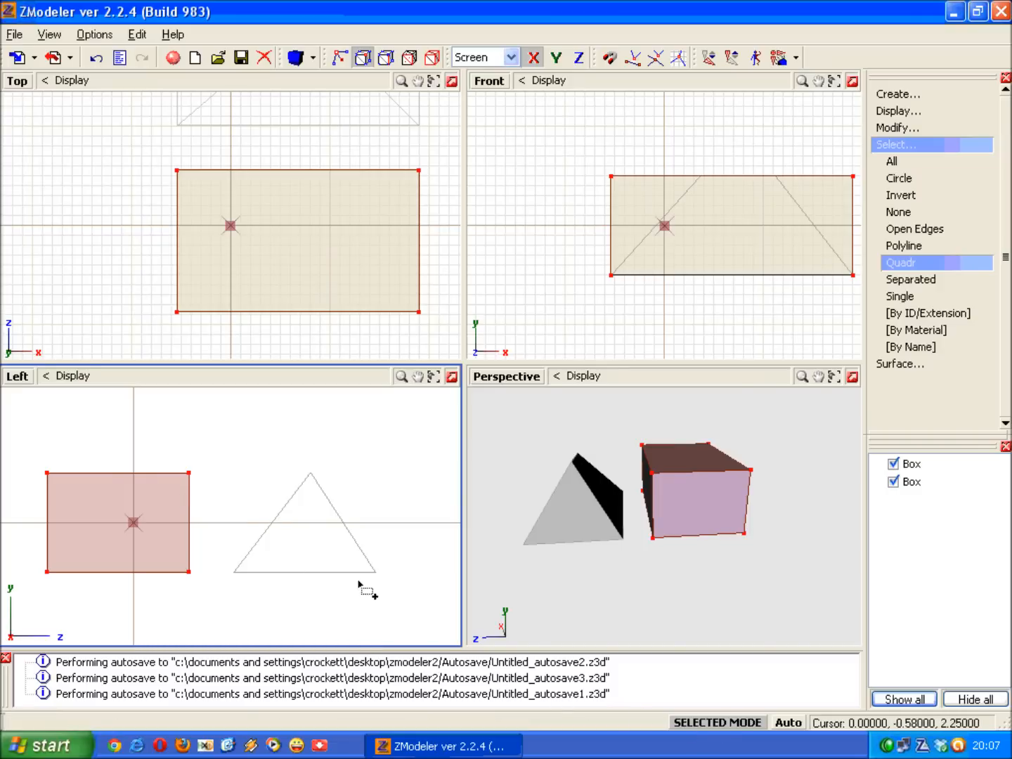
{"action": "mouse_move", "coordinate": [338, 570]}
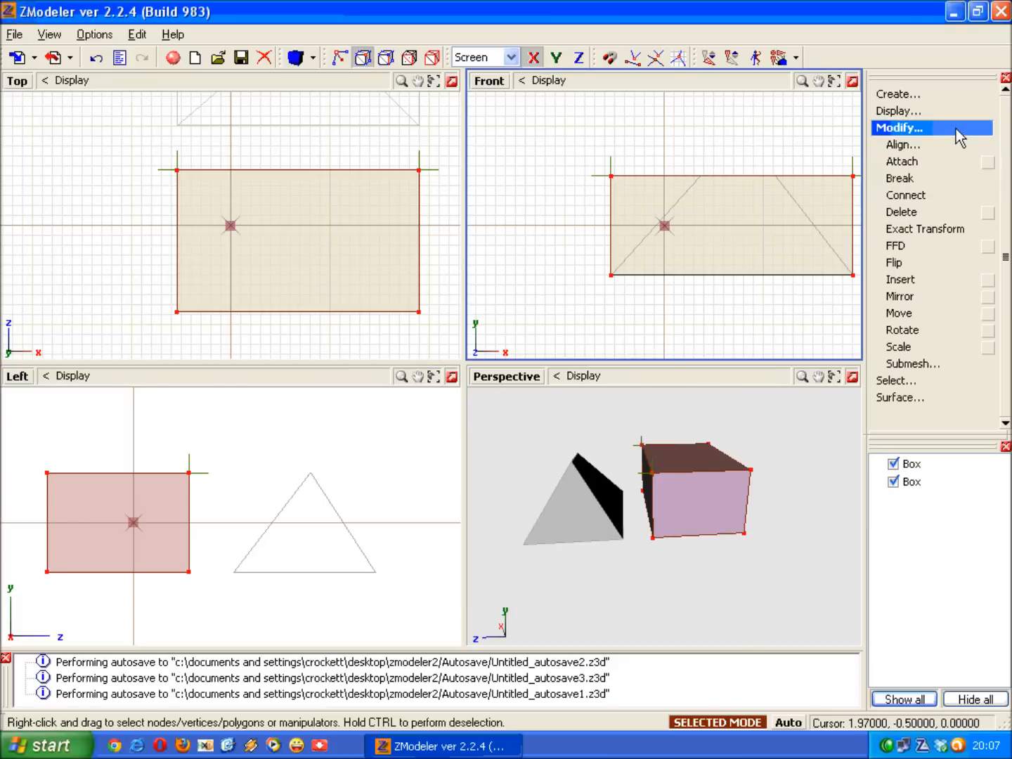
Move the box's top-right vertices in the Left view toward the centre, then deselect
{"action": "left_click", "coordinate": [900, 312]}
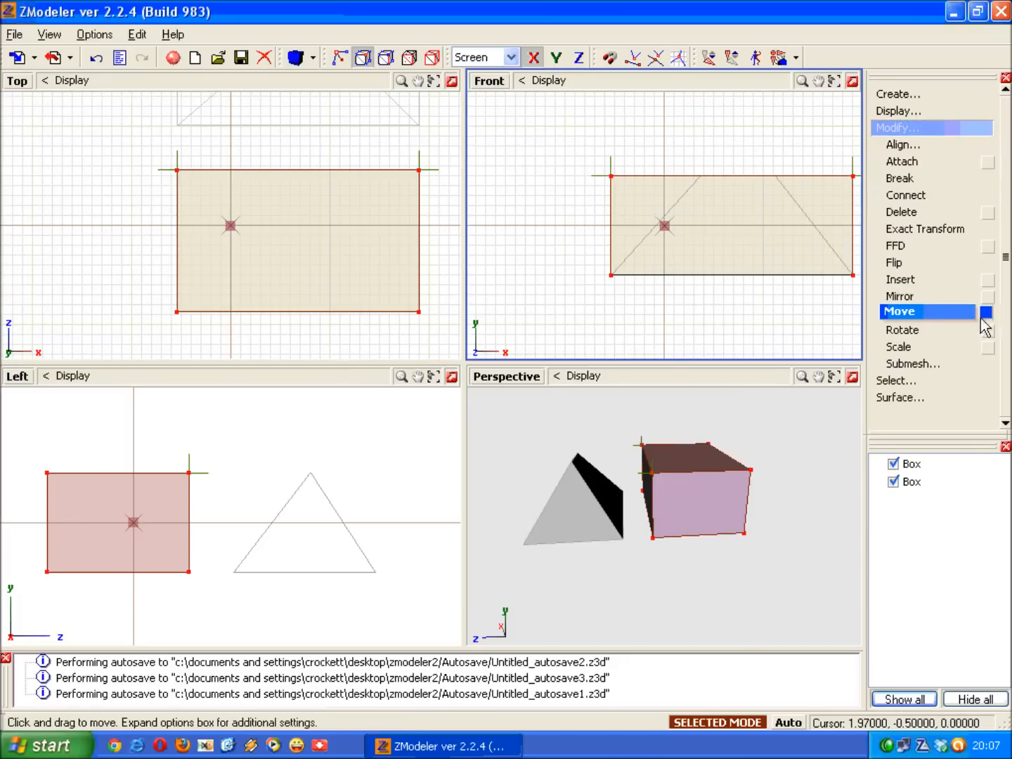
{"action": "left_click", "coordinate": [987, 312]}
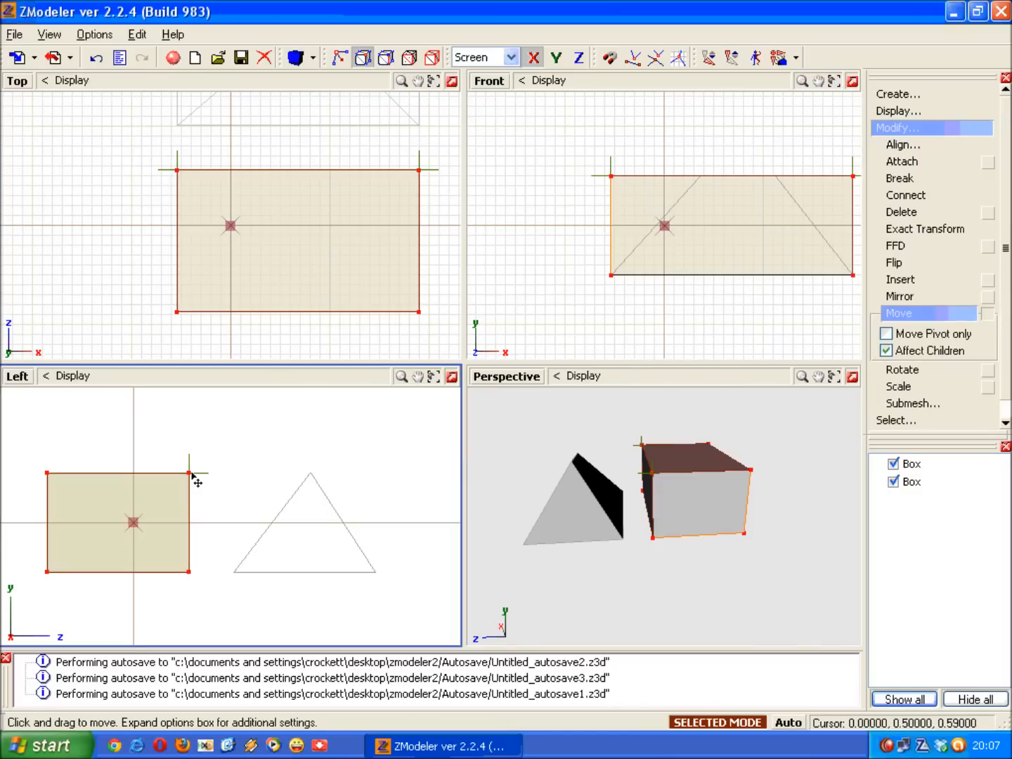
{"action": "left_click_drag", "start_coordinate": [190, 465], "coordinate": [154, 478]}
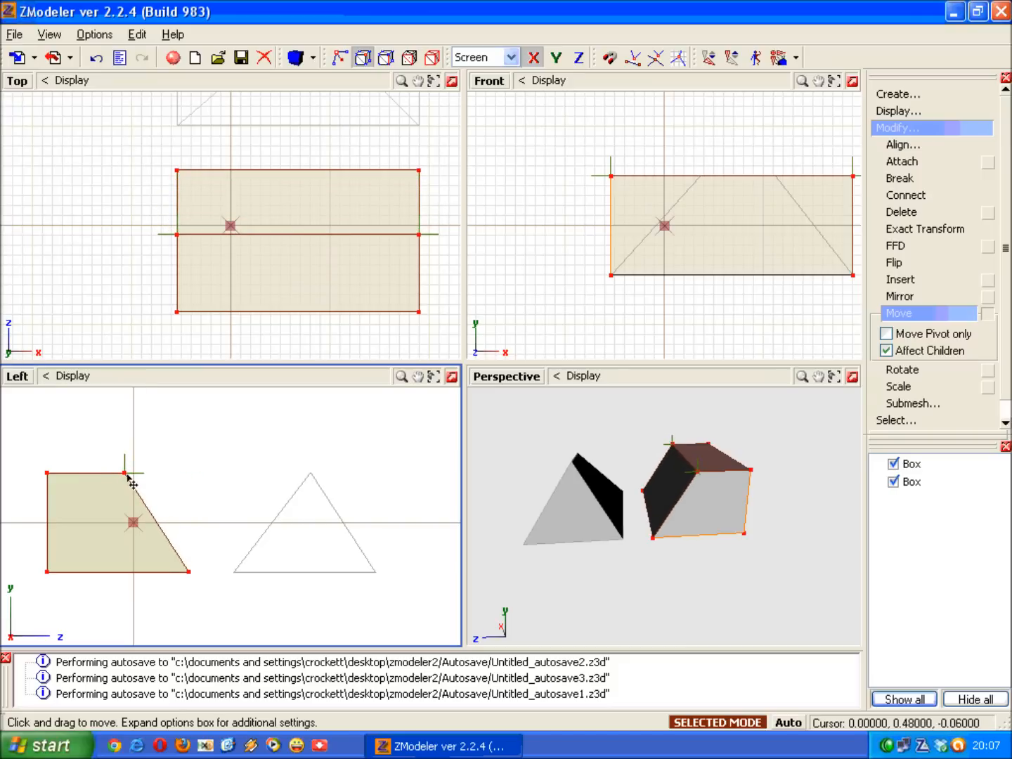
{"action": "left_click", "coordinate": [901, 312]}
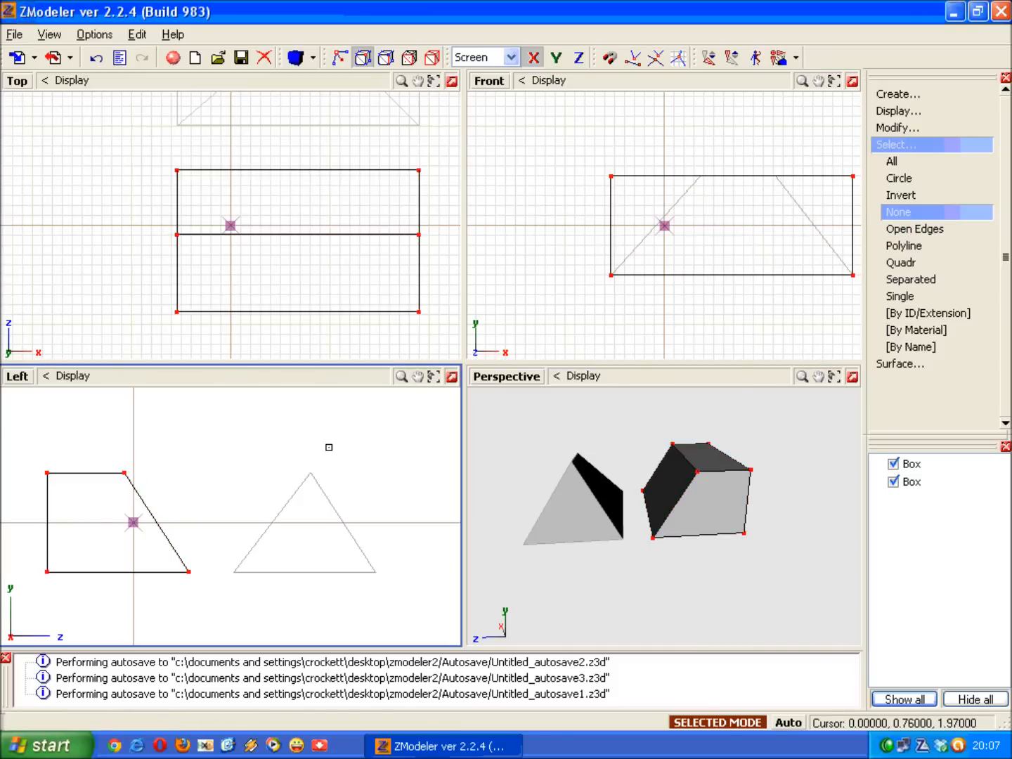
{"action": "mouse_move", "coordinate": [343, 441]}
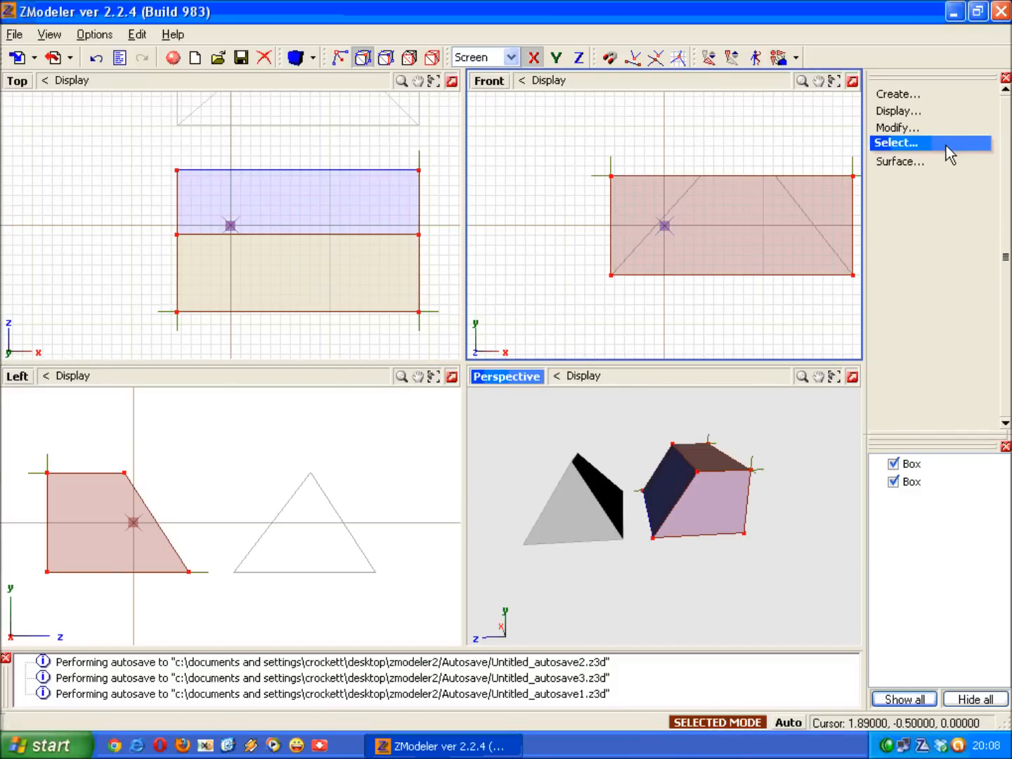
Move the top-left vertices in the Left view to the apex, forming a triangular wedge, then deselect
{"action": "left_click", "coordinate": [896, 127]}
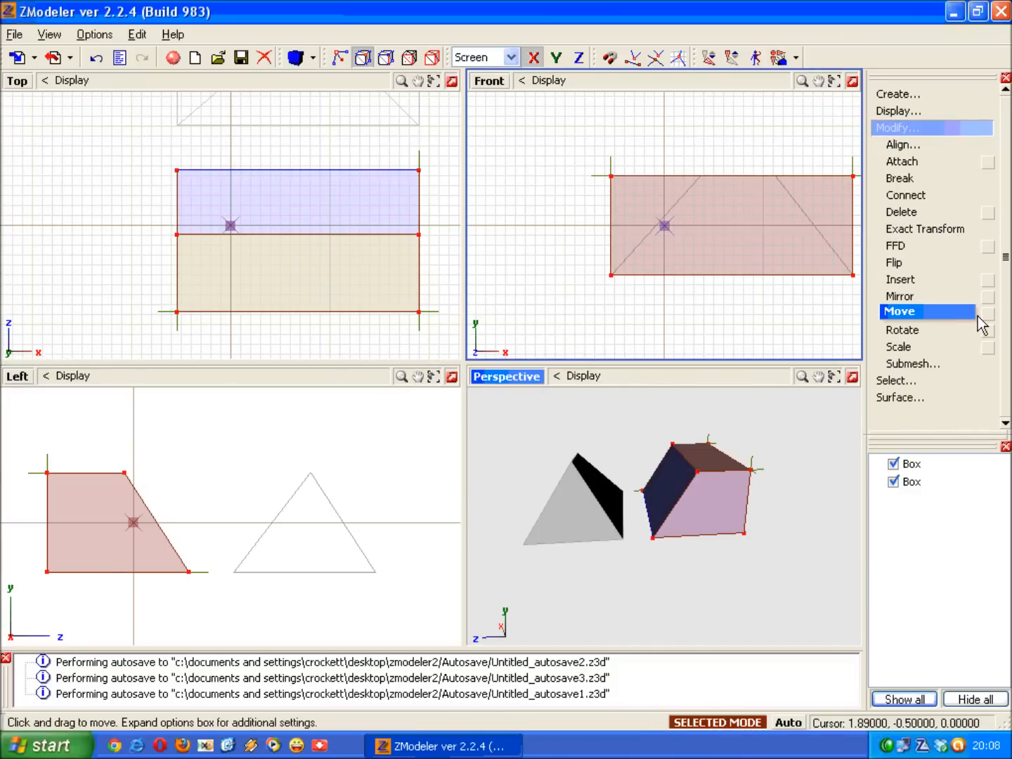
{"action": "left_click", "coordinate": [899, 312]}
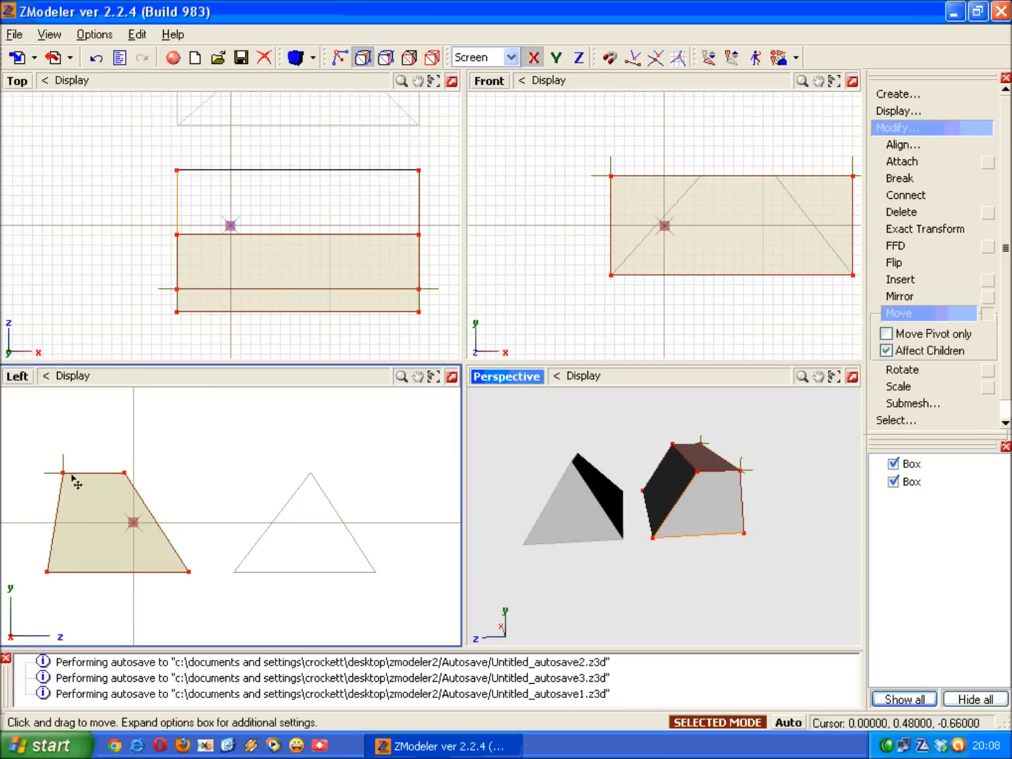
{"action": "left_click_drag", "start_coordinate": [65, 466], "coordinate": [121, 470]}
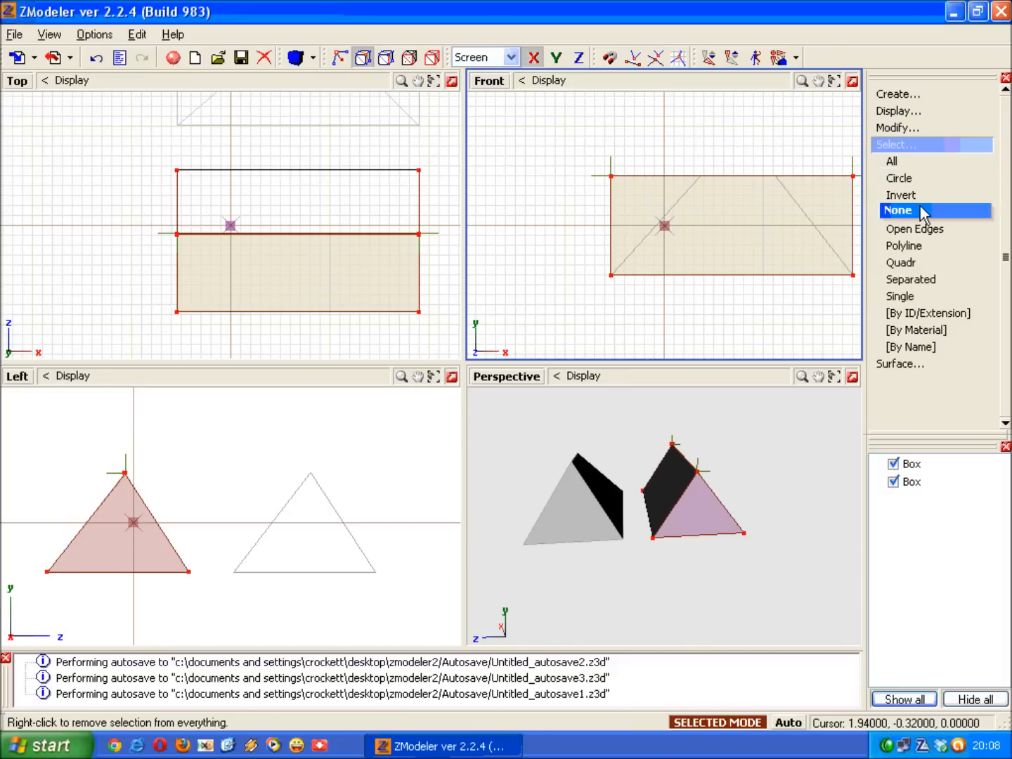
{"action": "left_click", "coordinate": [897, 211]}
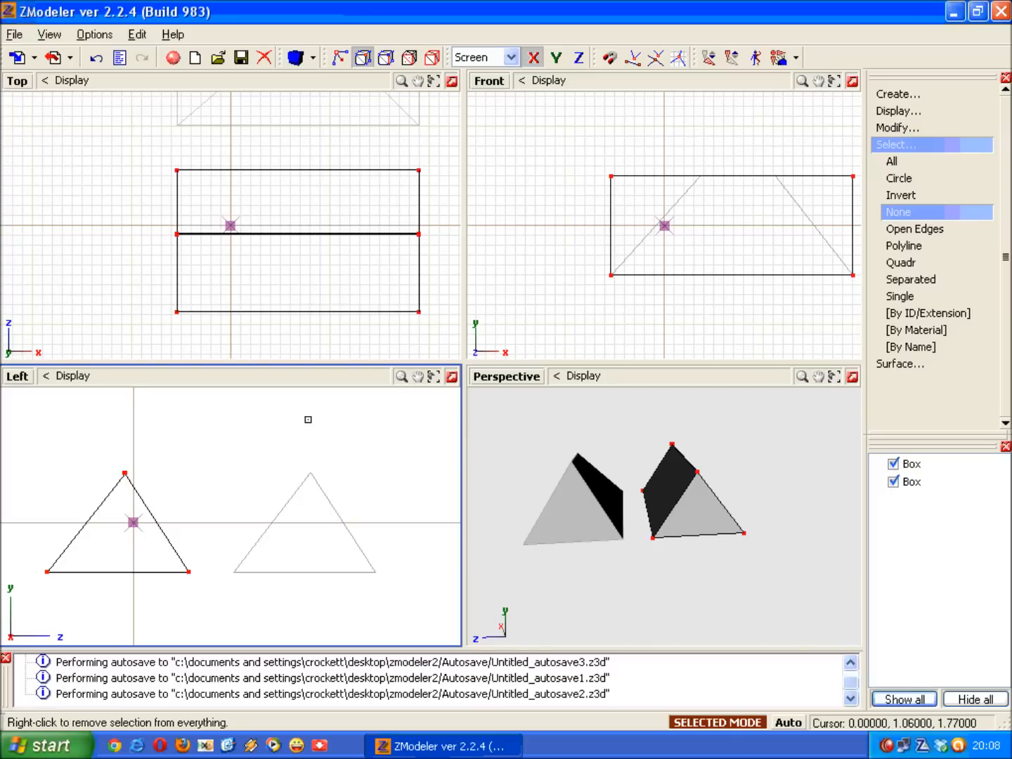
{"action": "mouse_move", "coordinate": [206, 486]}
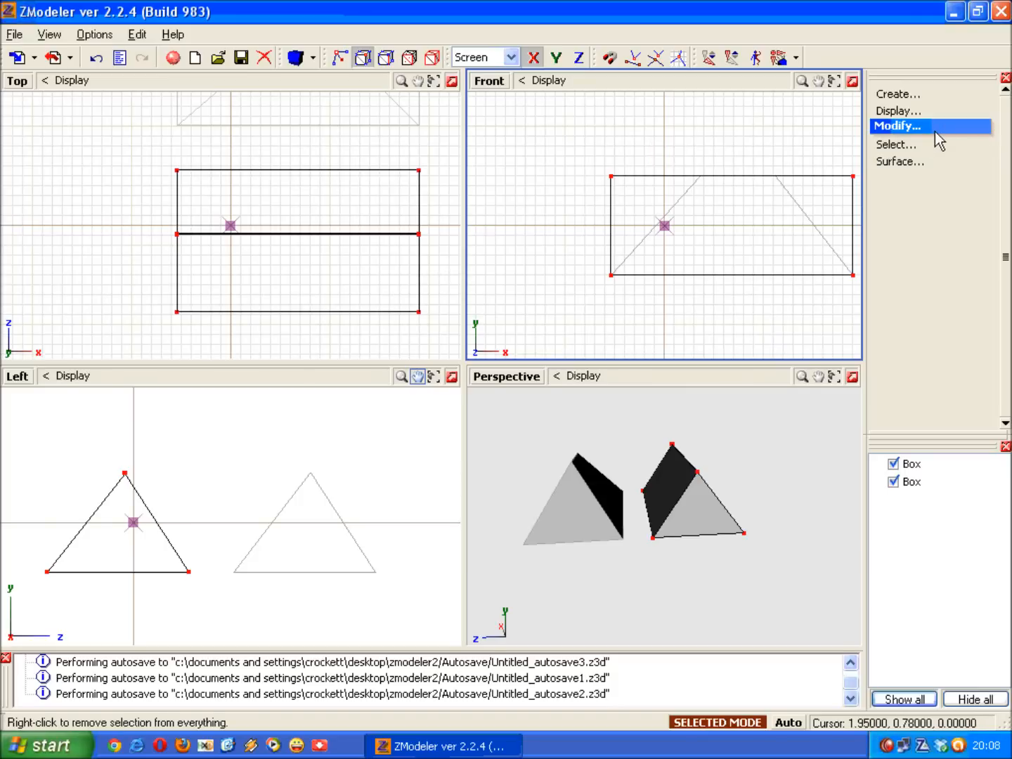
Box-select the ridge's left-end vertices in the Front view and move them to the centre
{"action": "left_click", "coordinate": [897, 143]}
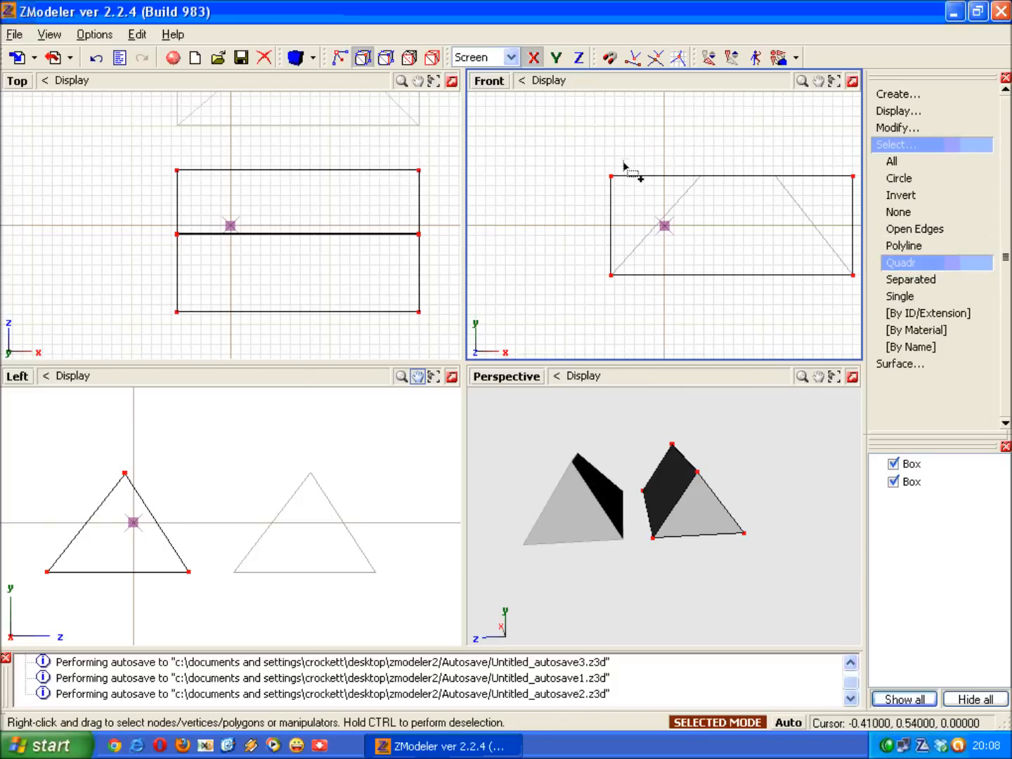
{"action": "left_click_drag", "start_coordinate": [625, 166], "coordinate": [602, 197]}
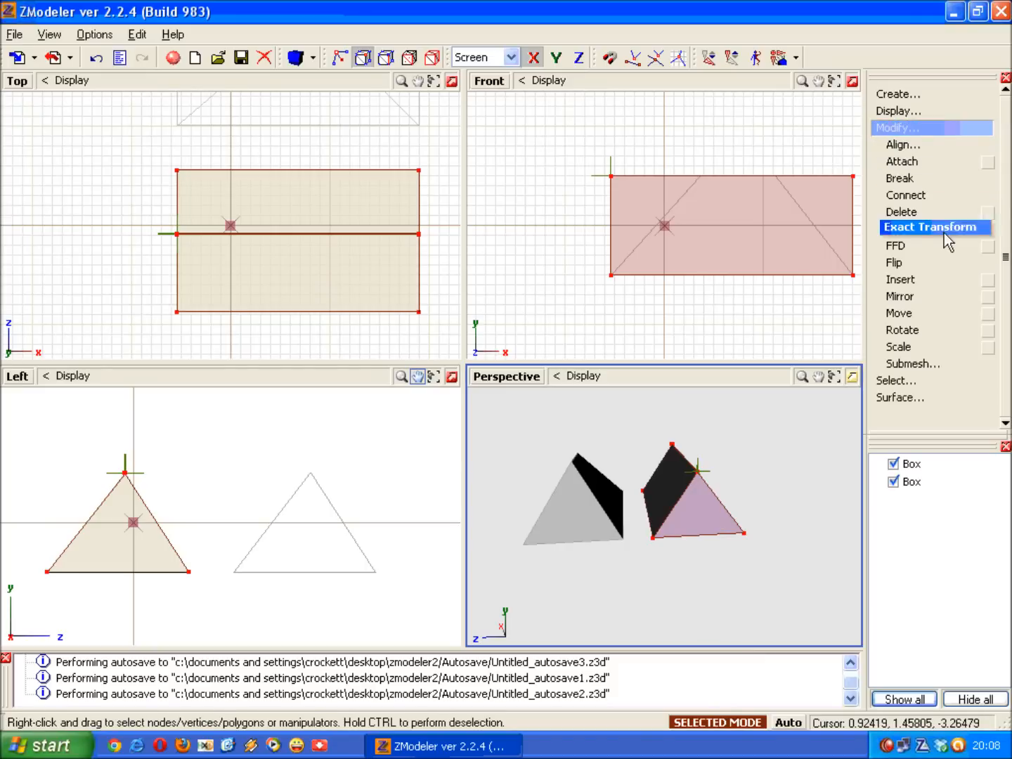
{"action": "mouse_move", "coordinate": [989, 348]}
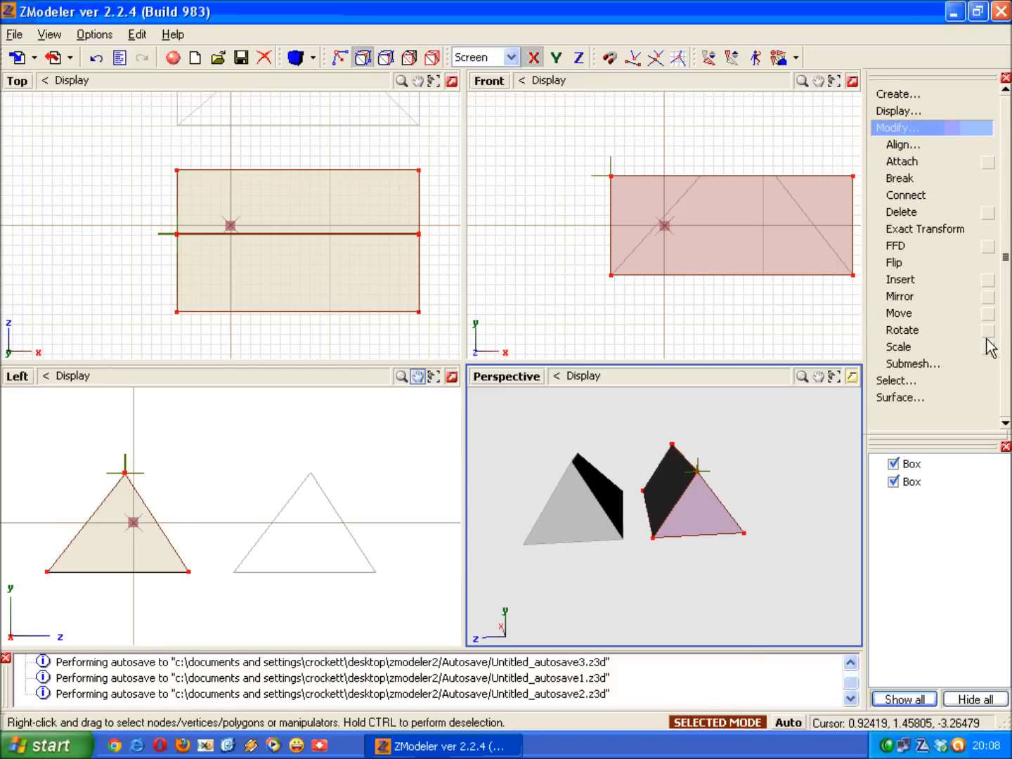
{"action": "left_click", "coordinate": [898, 312]}
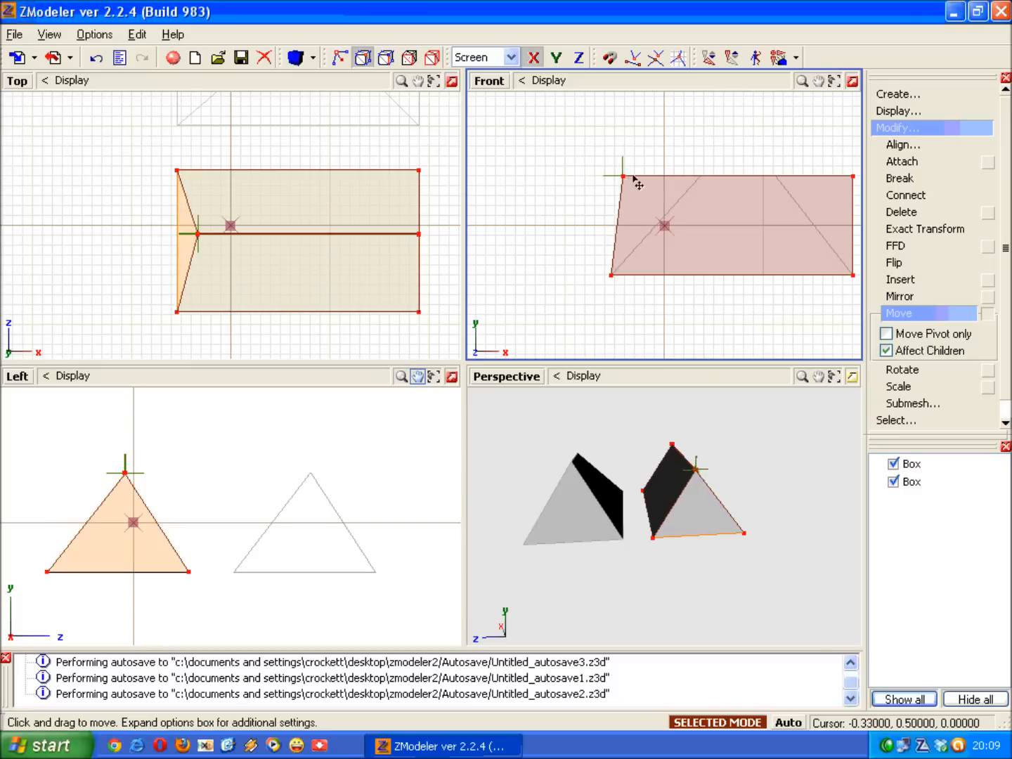
{"action": "left_click_drag", "start_coordinate": [621, 169], "coordinate": [696, 174]}
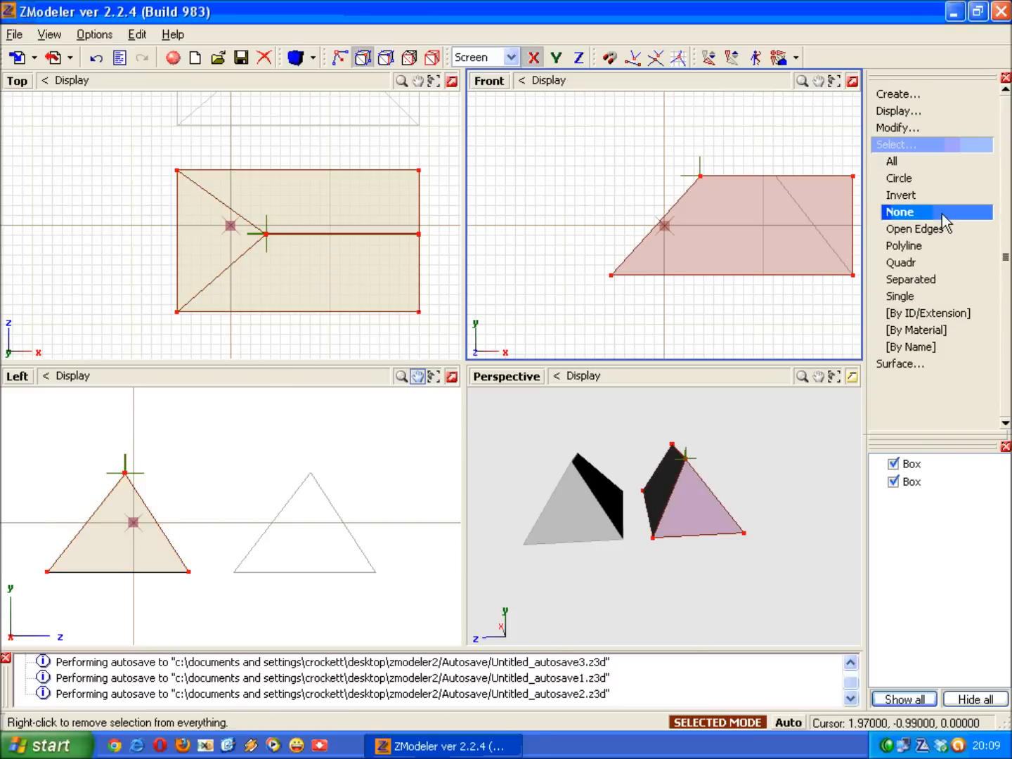
Box-select the ridge's right-end vertices in the Front view and move them to the peak
{"action": "left_click", "coordinate": [900, 212]}
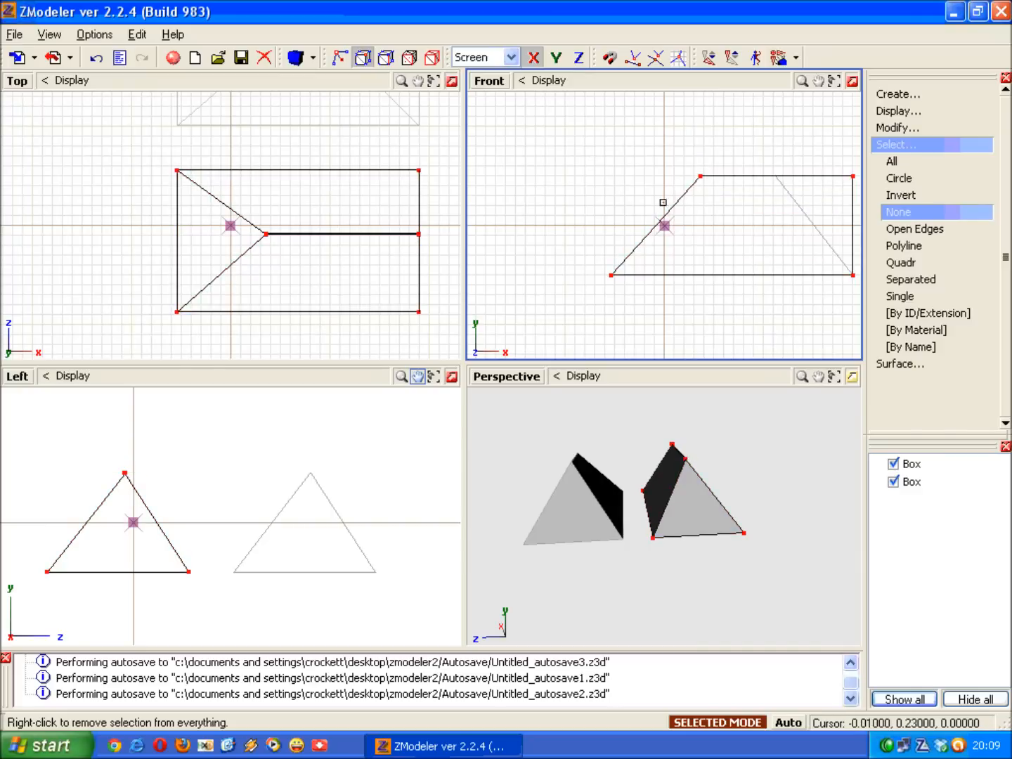
{"action": "left_click", "coordinate": [902, 262]}
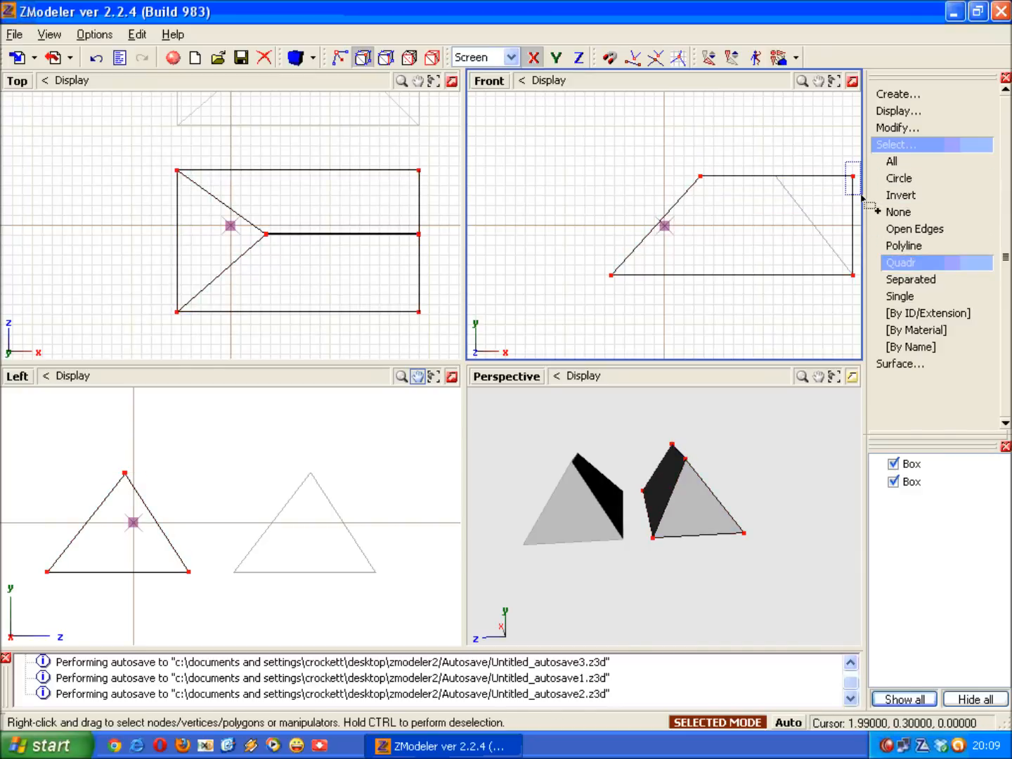
{"action": "left_click", "coordinate": [891, 160]}
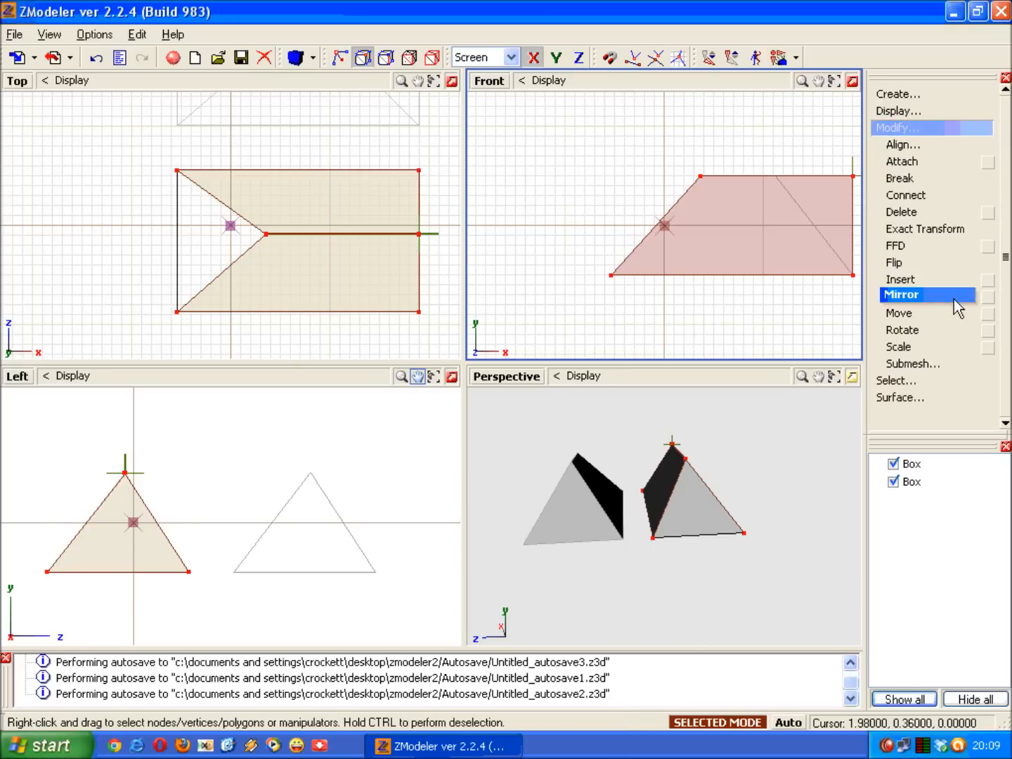
{"action": "left_click", "coordinate": [898, 312]}
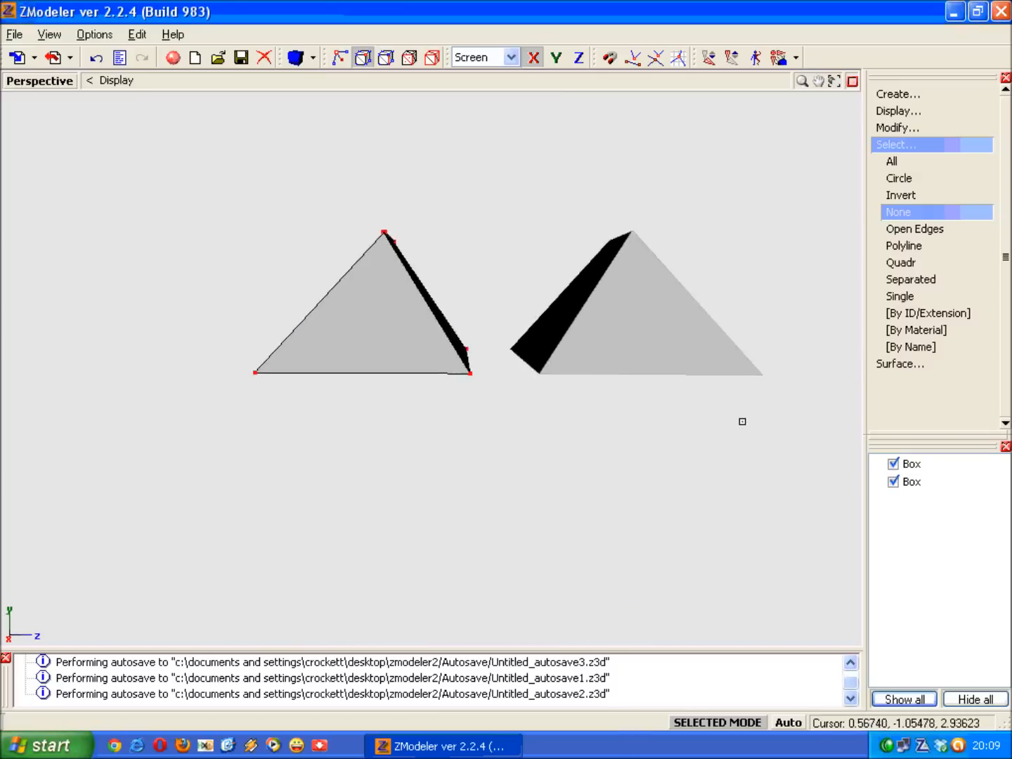
Orbit the perspective view to compare the two matching pyramids
{"action": "left_click_drag", "start_coordinate": [743, 422], "coordinate": [565, 439]}
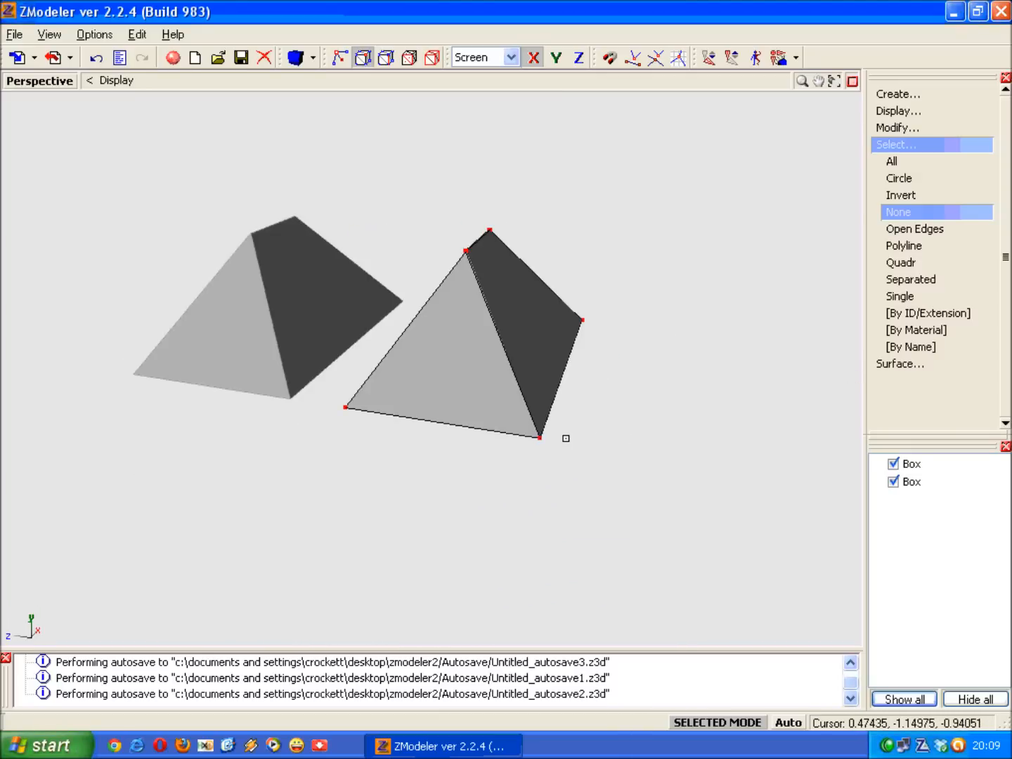